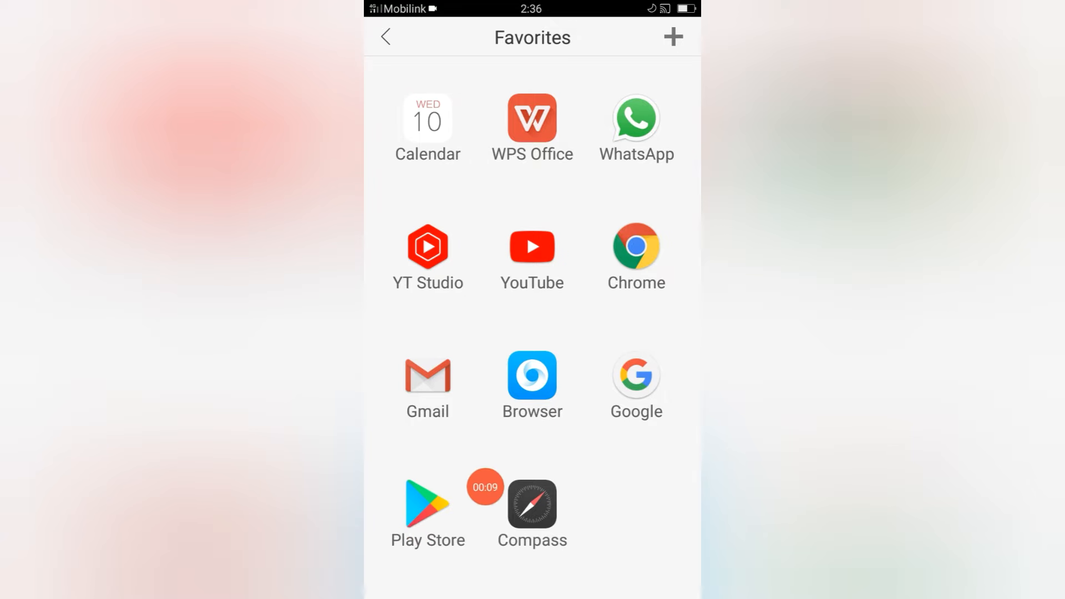
# - Launch Google Play Store from the Favorites folder on the home screen
pyautogui.click(428, 506)
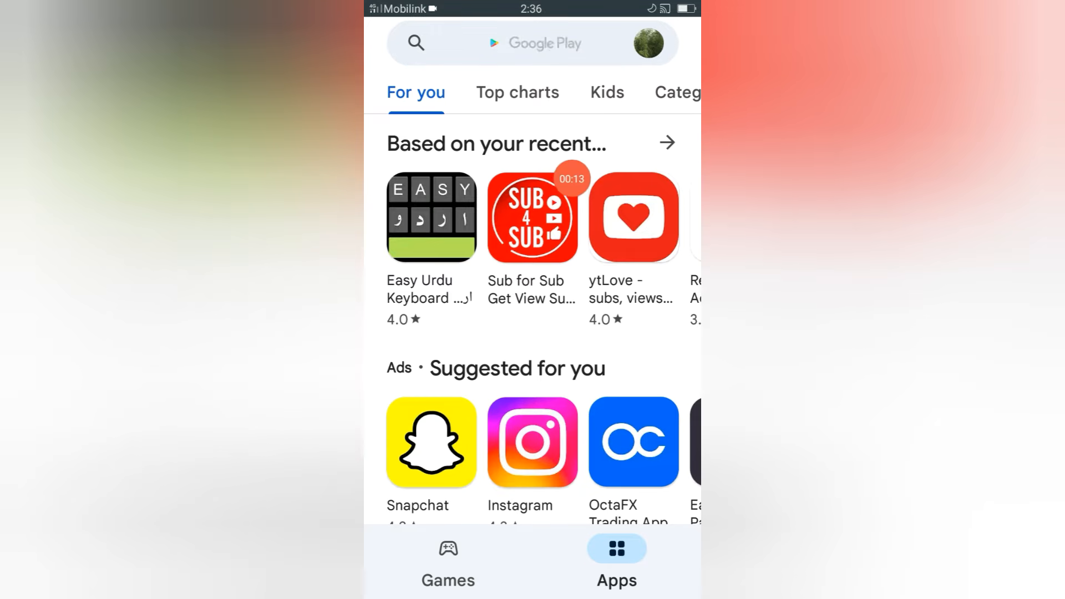
# - Reach Manage apps & device through the account menu beside the search bar
pyautogui.click(530, 43)
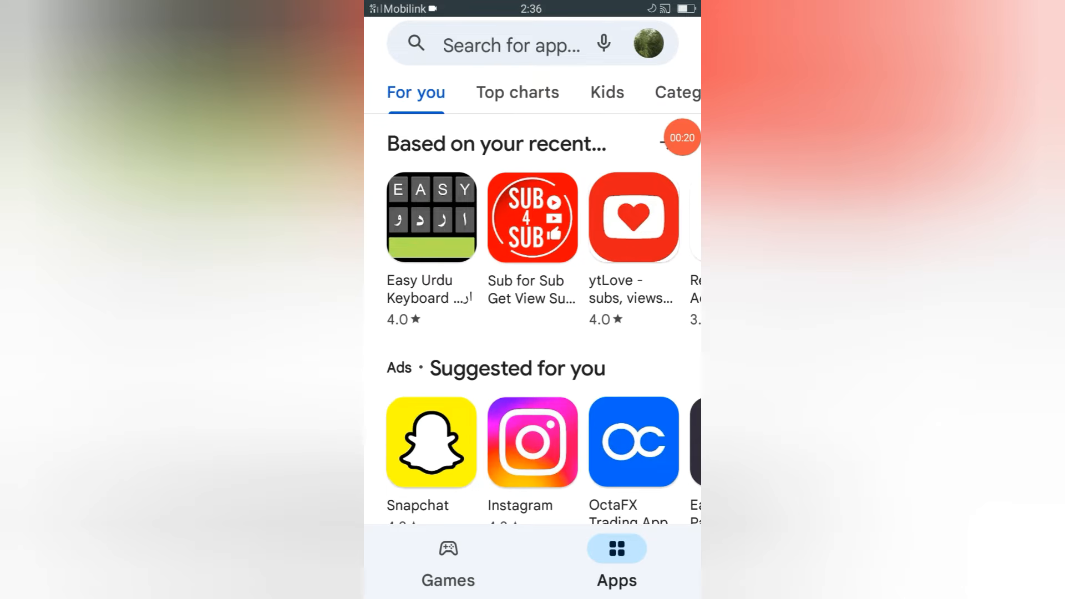
pyautogui.click(648, 43)
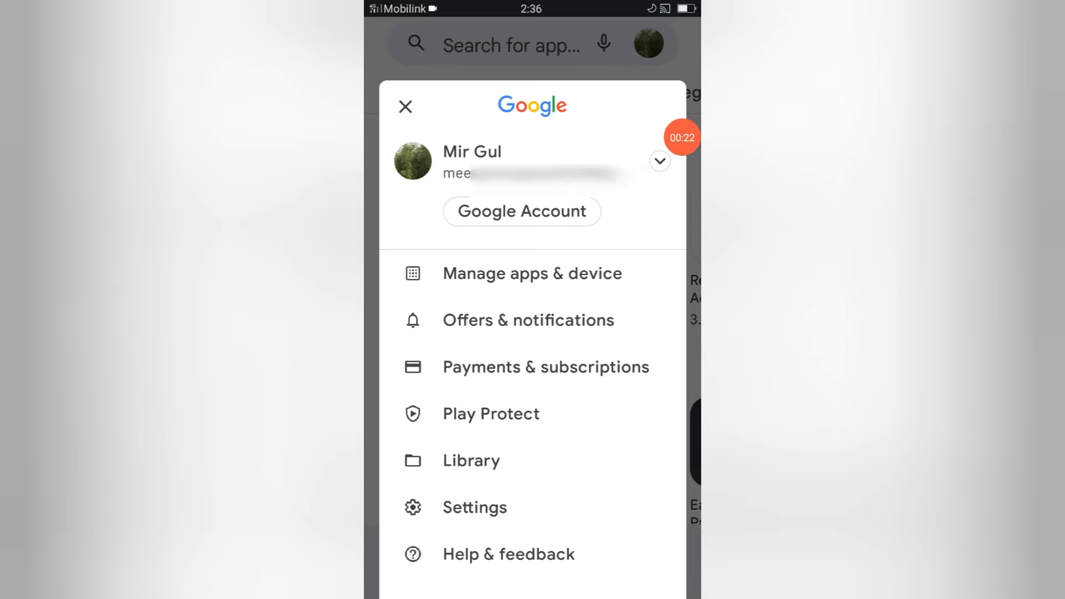
pyautogui.moveTo(500, 355)
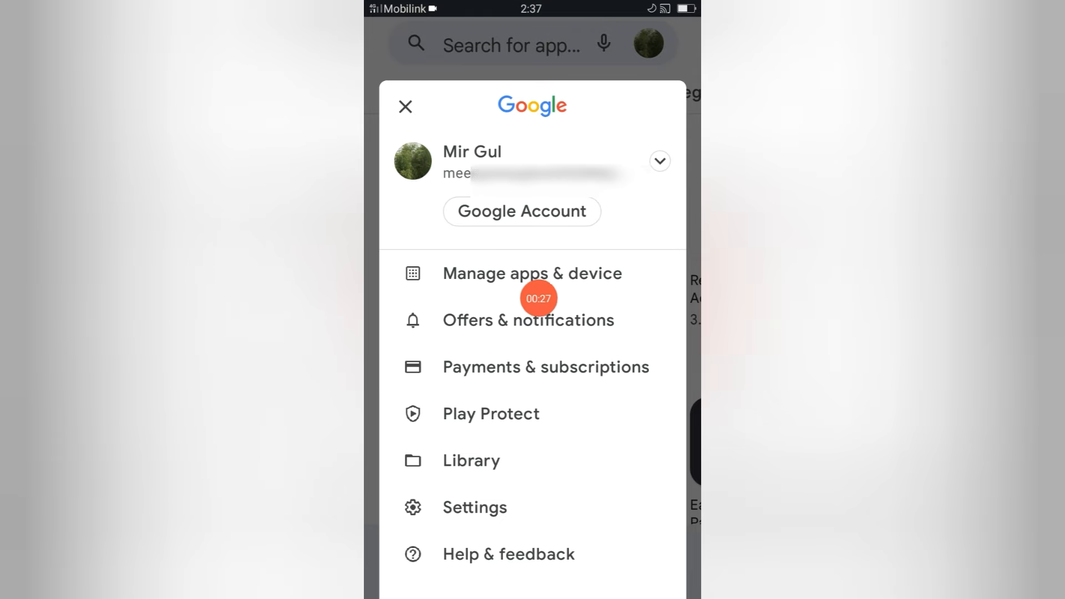
pyautogui.click(531, 273)
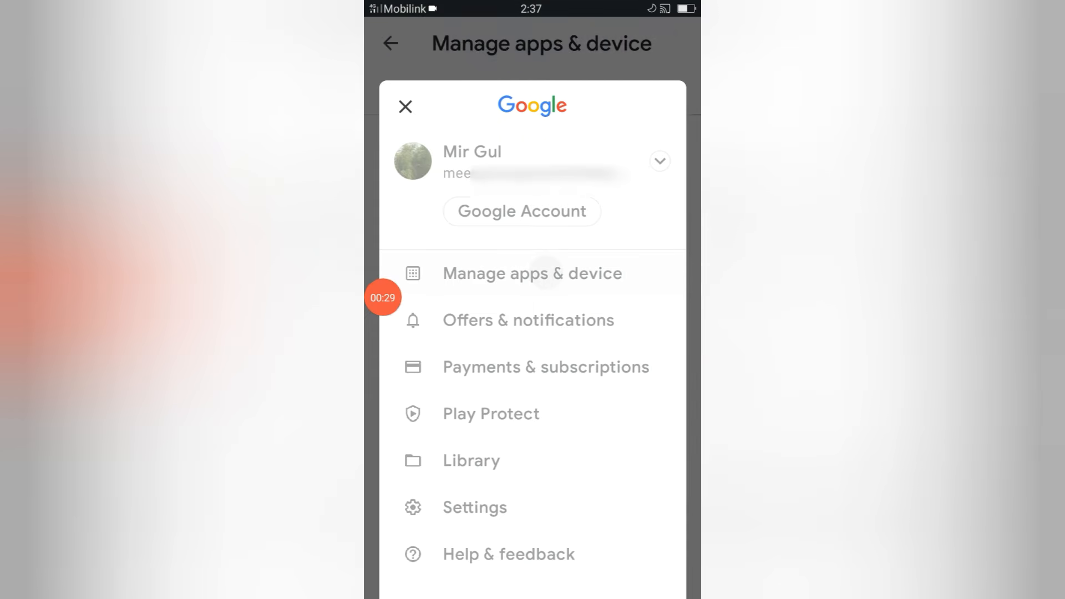
pyautogui.click(531, 273)
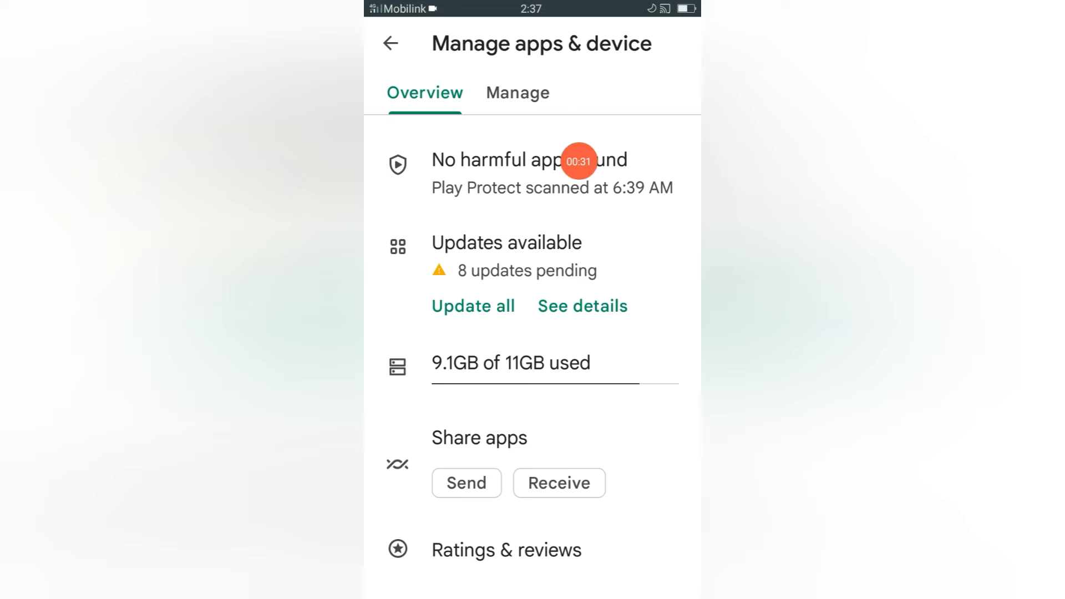
pyautogui.moveTo(437, 264)
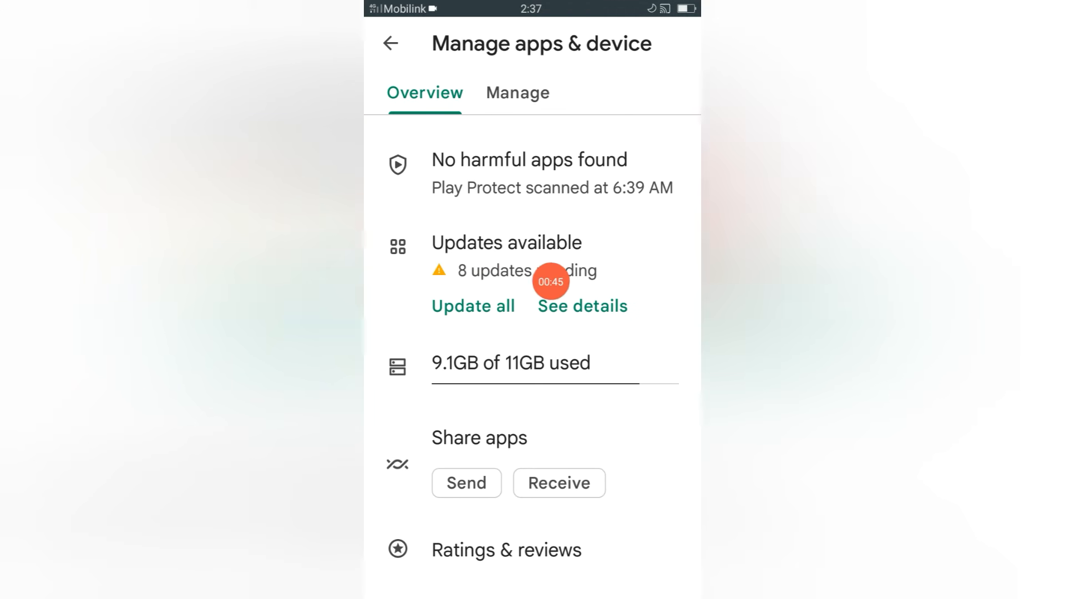
pyautogui.moveTo(464, 334)
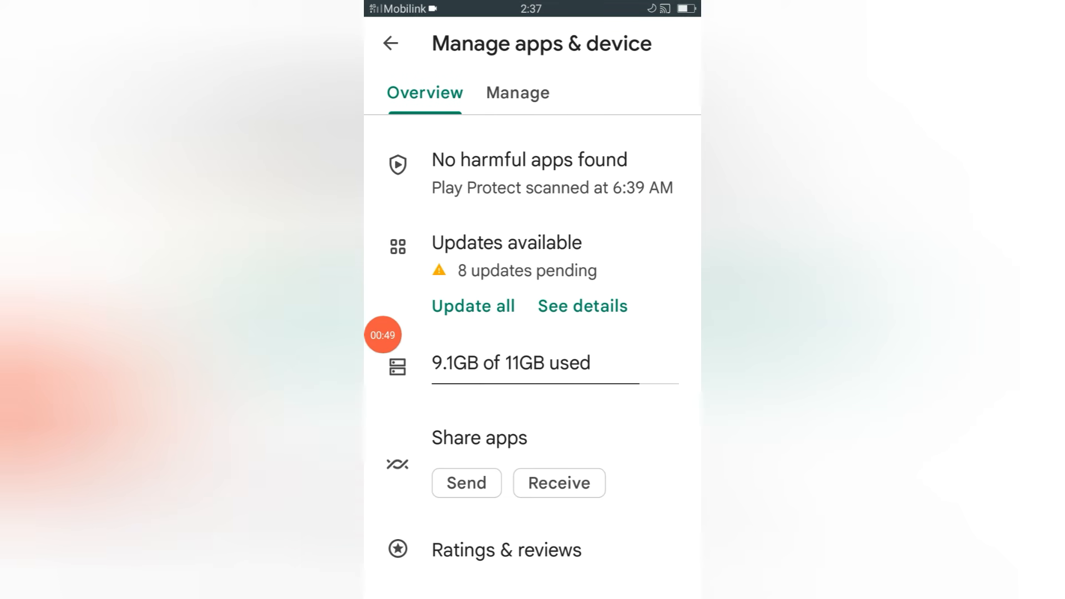
# - Update all 8 apps, accepting YouTube Studio, Drive and Accessibility Suite permissions, then show Pending downloads
pyautogui.click(473, 307)
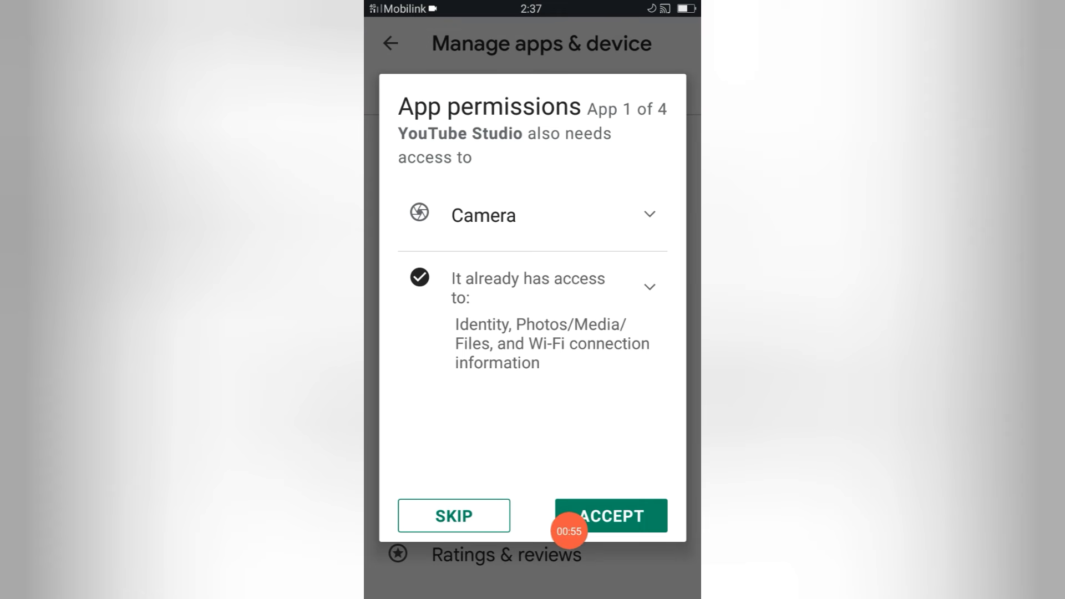
pyautogui.click(610, 516)
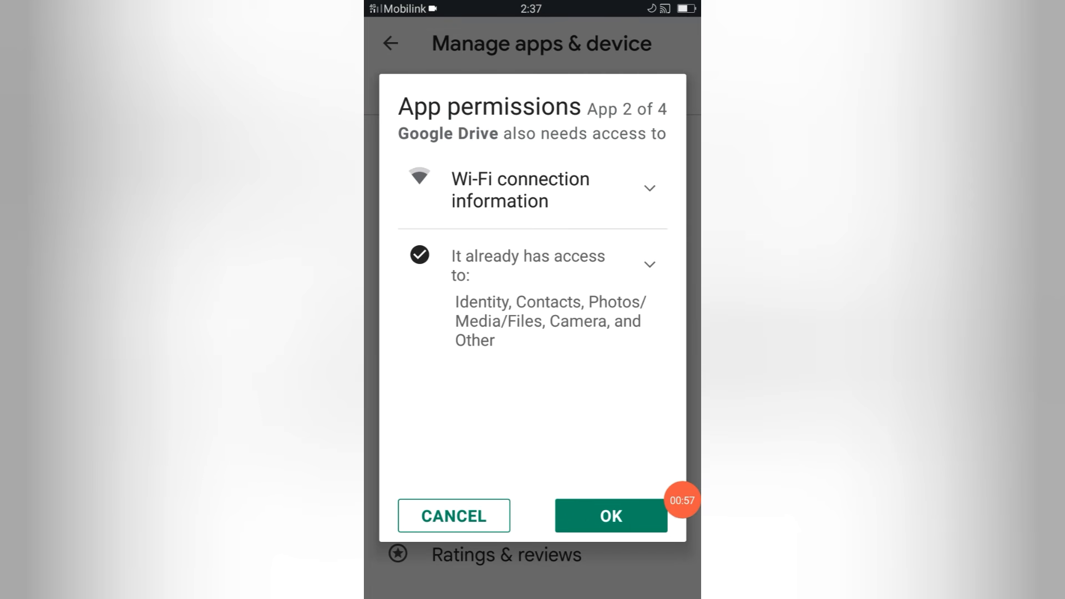
pyautogui.click(609, 516)
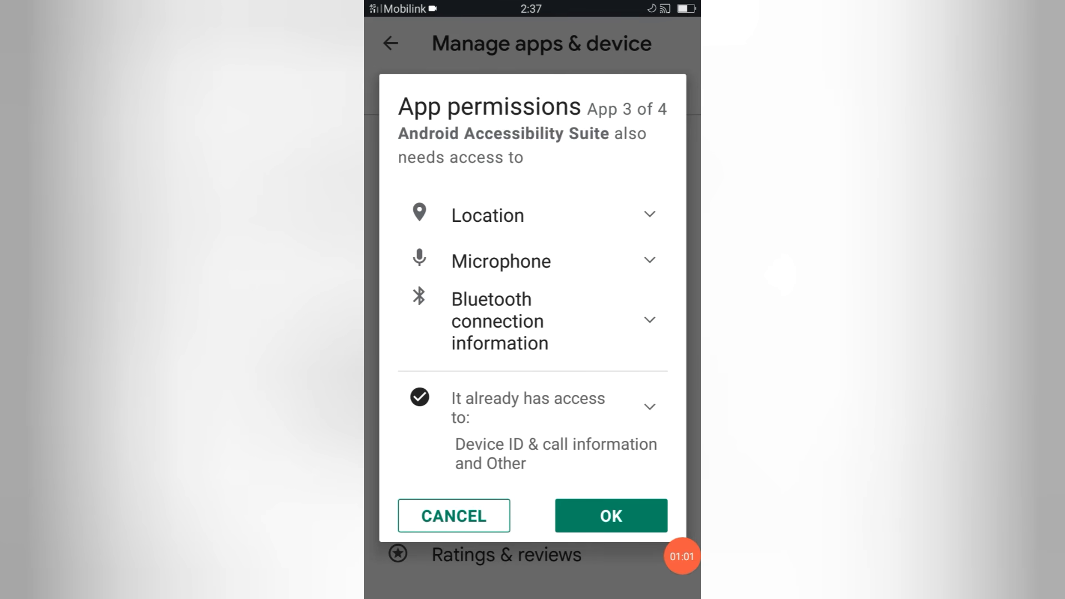
pyautogui.click(609, 517)
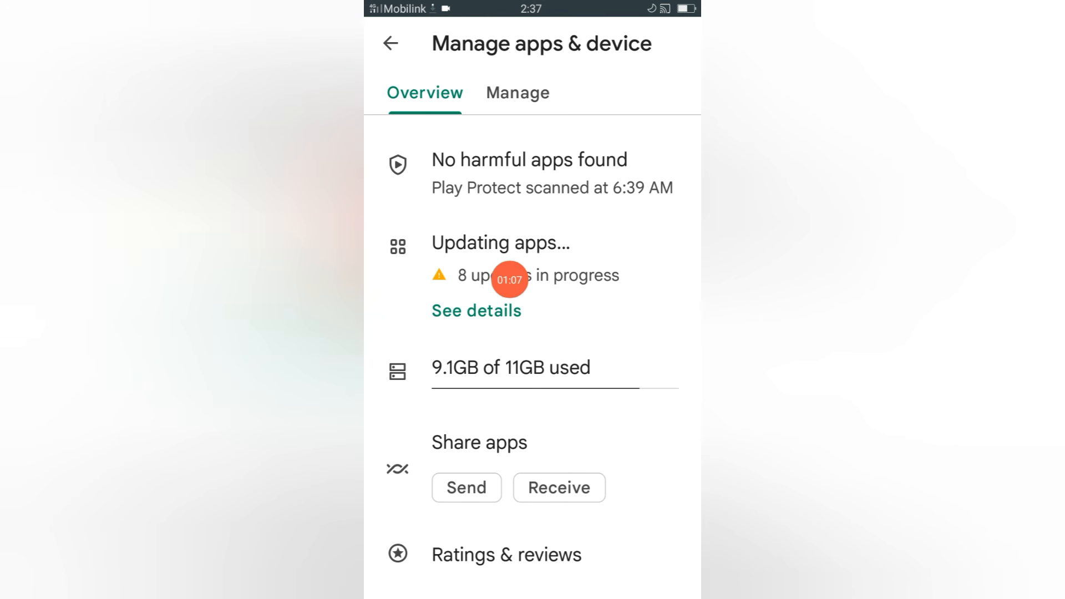
pyautogui.click(476, 310)
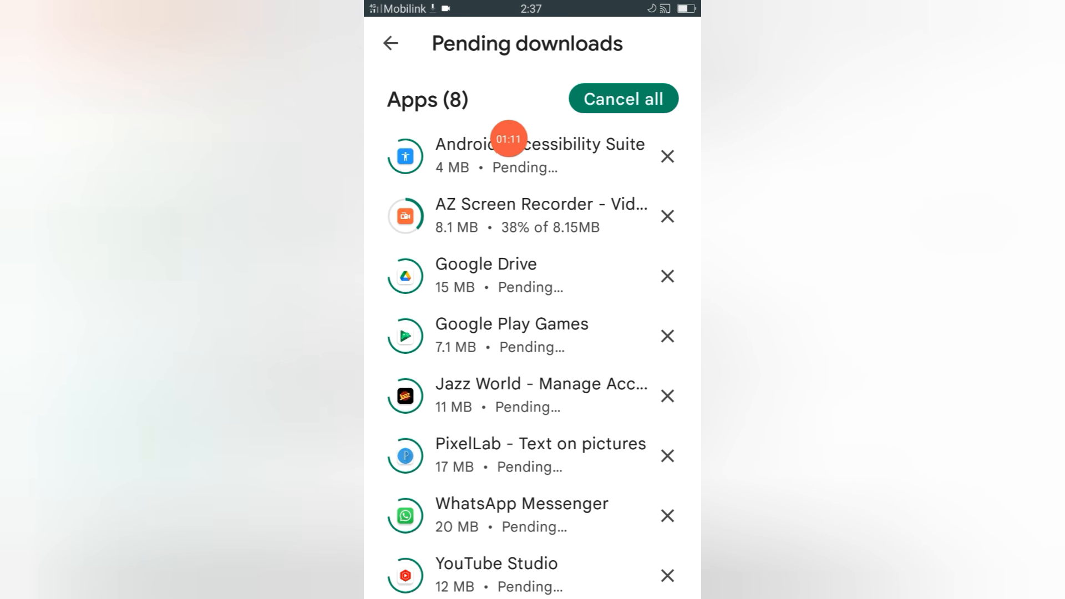